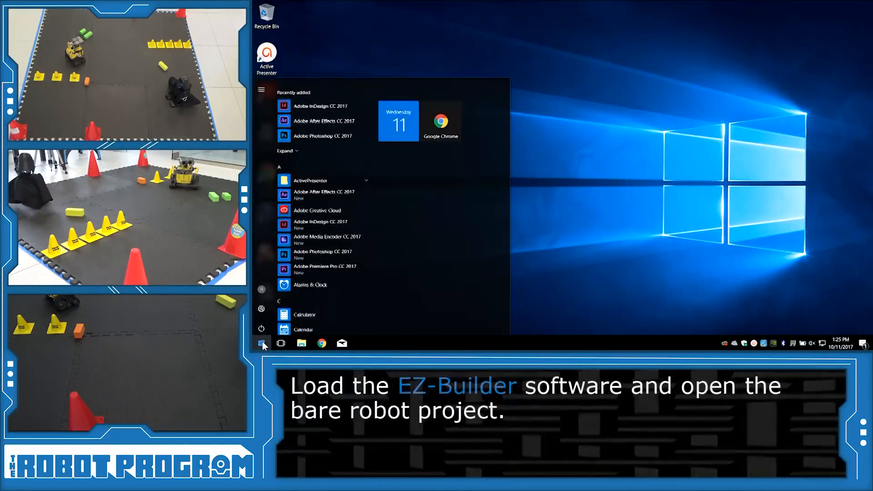
# Launch EZ-Builder and bring up the Example Projects list of bare robot starters
pyautogui.scroll(-3)
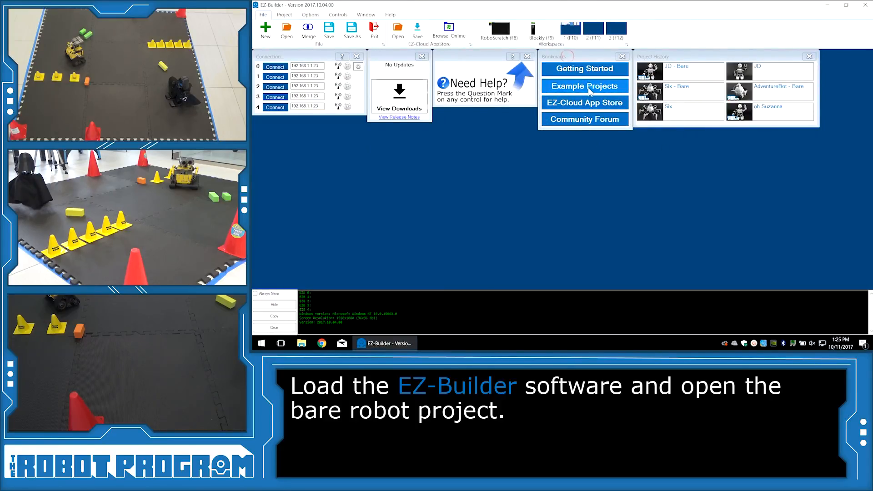
pyautogui.click(584, 86)
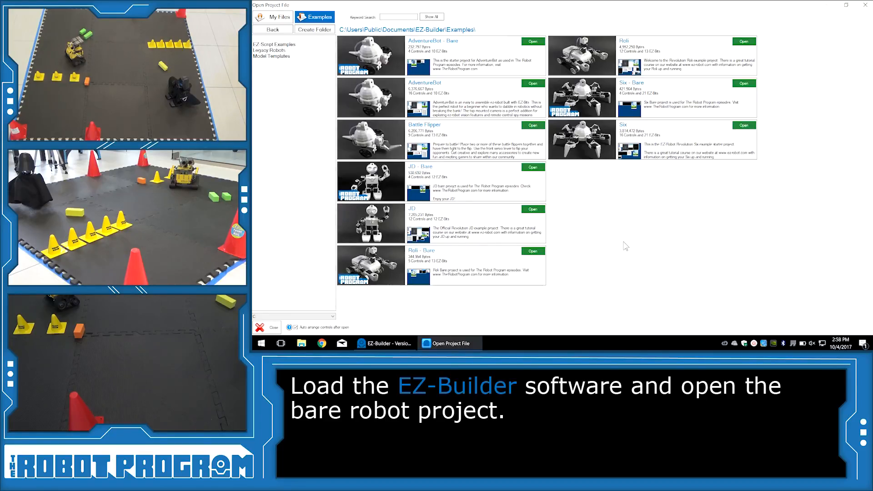
pyautogui.moveTo(612, 213)
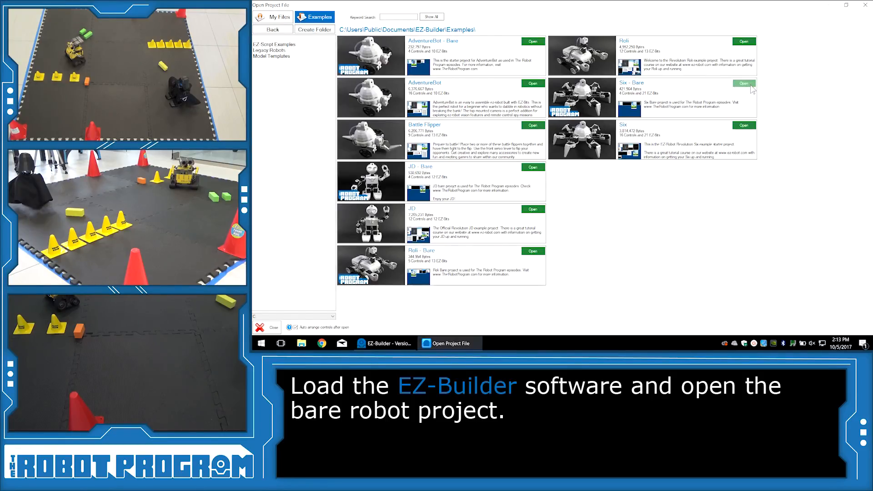
# Open Six - Bare, join the EZ-B v4 2FBB Wi-Fi network, and connect
pyautogui.click(744, 84)
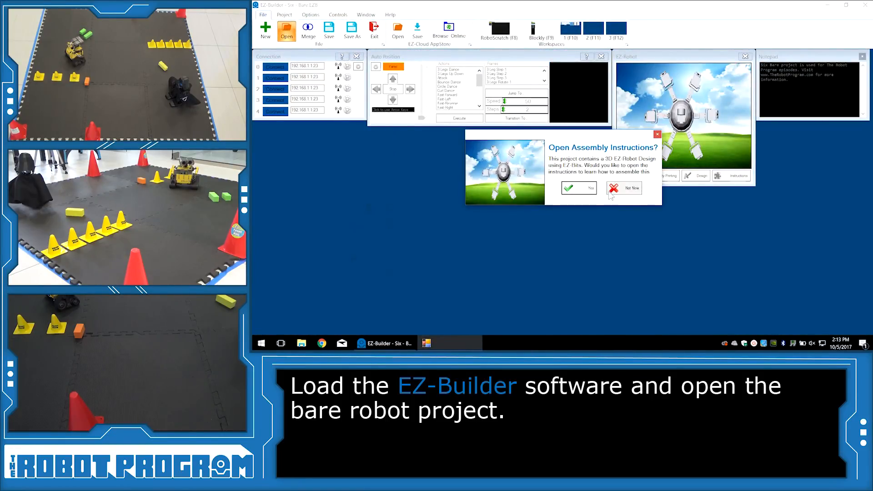
pyautogui.click(623, 188)
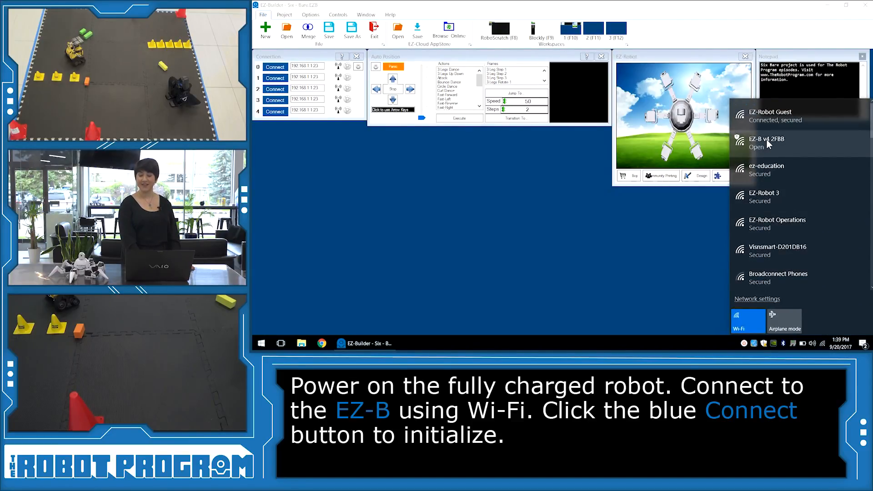
pyautogui.click(769, 142)
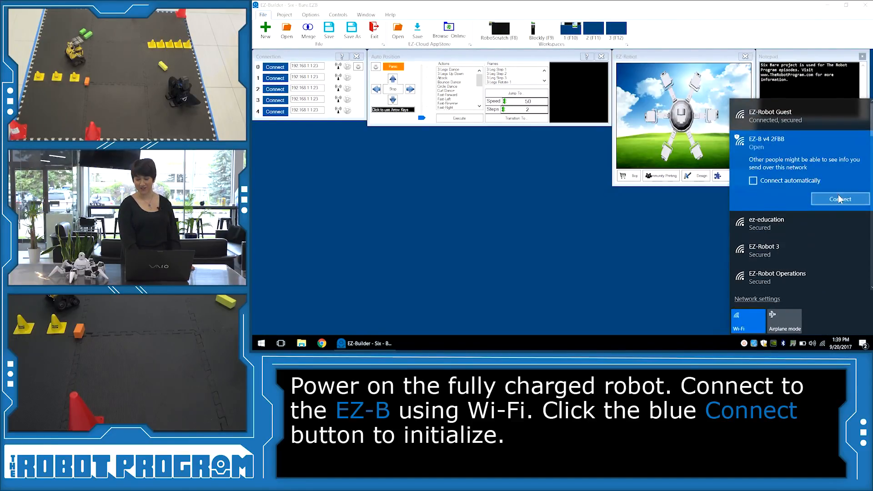
pyautogui.click(839, 199)
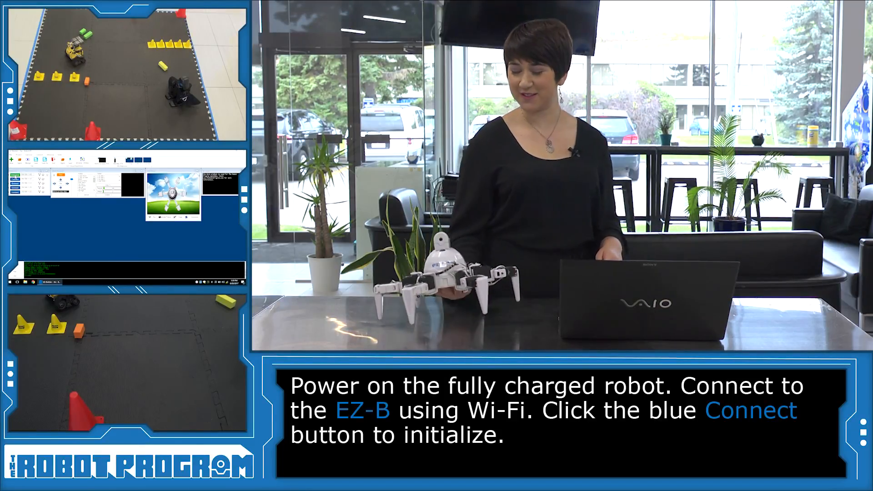
pyautogui.click(275, 66)
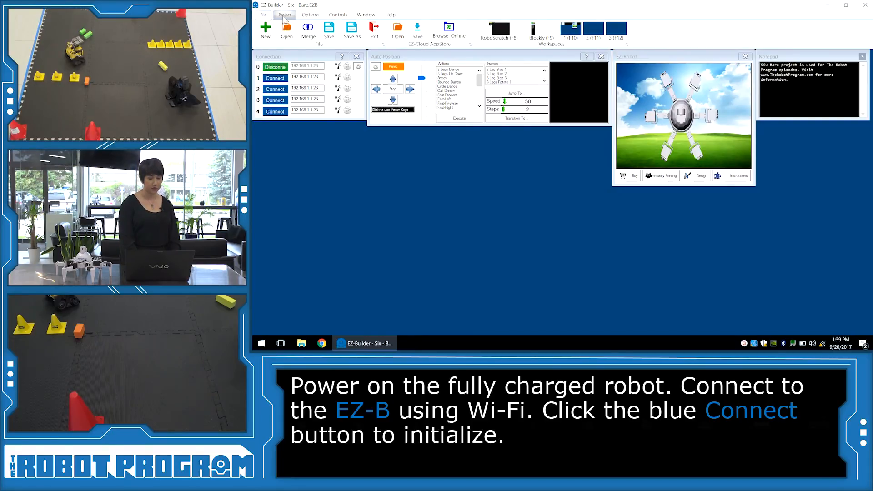
# Add a Camera Device control and start its live video stream
pyautogui.click(283, 14)
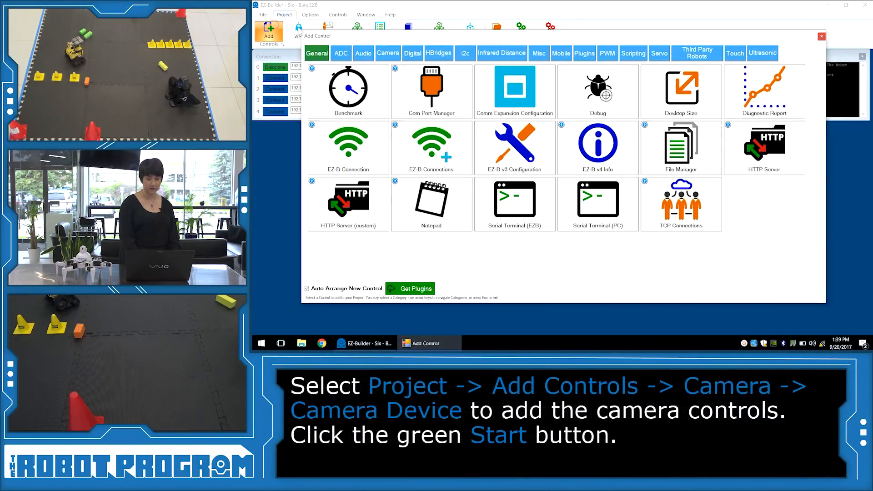
pyautogui.click(387, 52)
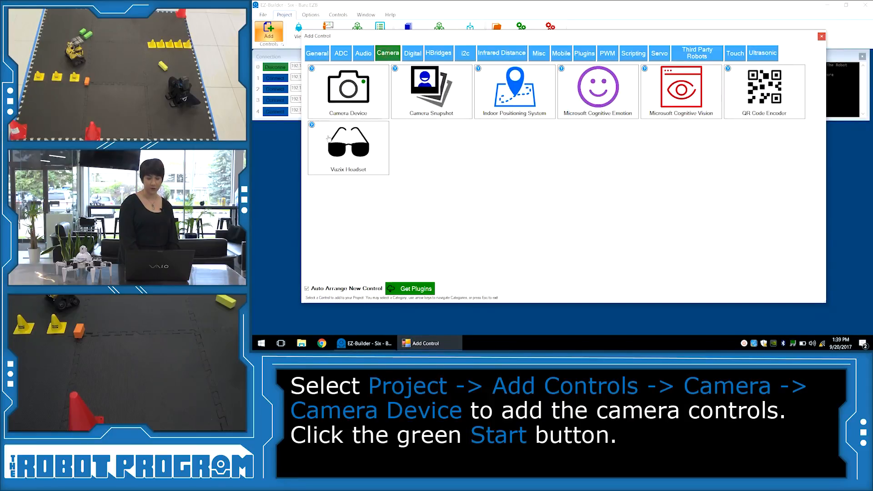
pyautogui.click(347, 90)
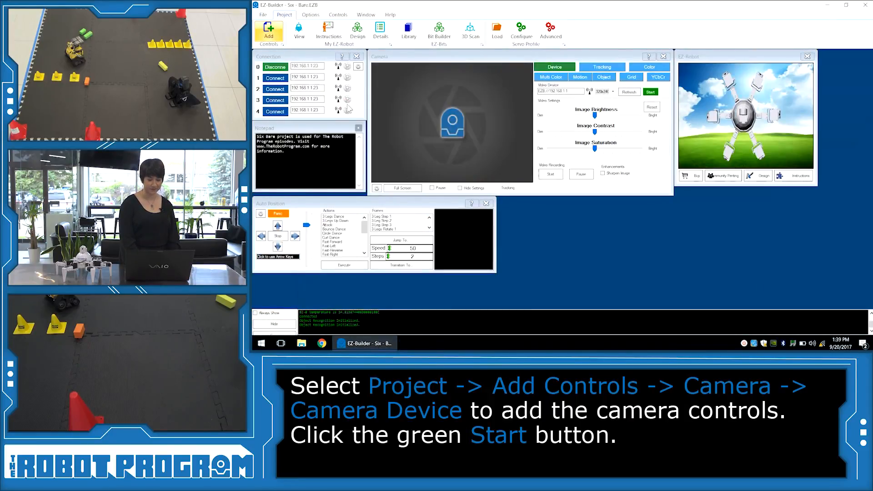
pyautogui.click(650, 91)
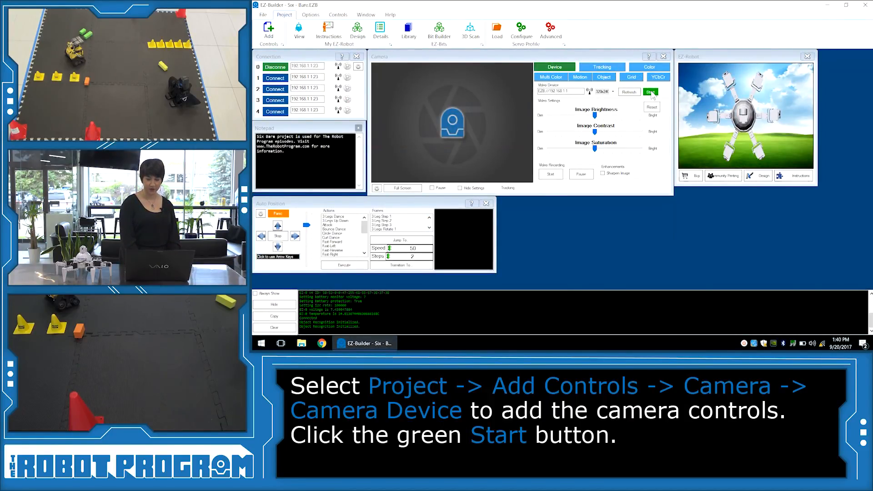
pyautogui.click(651, 92)
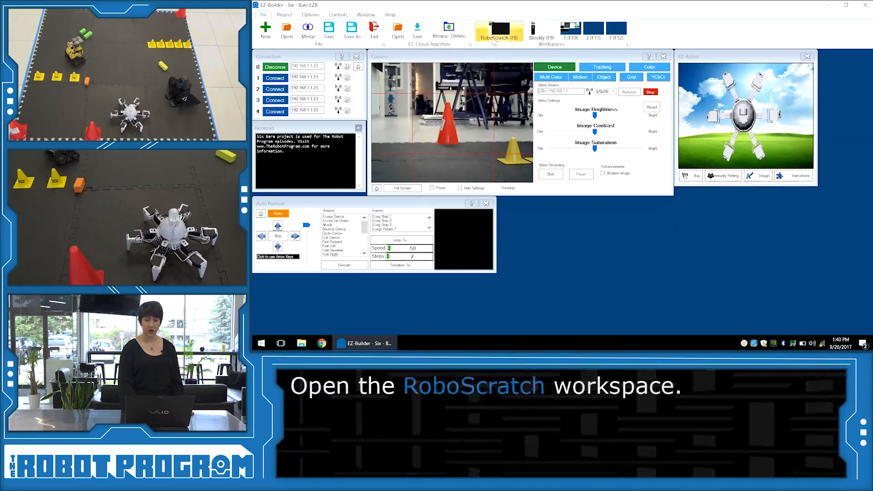
# Build one Forward block at speed 225 for 2.0 seconds and run it
pyautogui.click(499, 32)
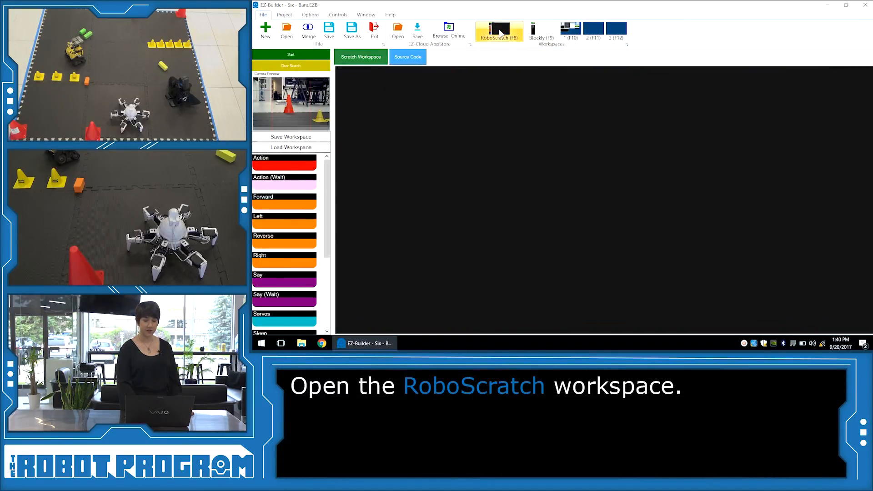
pyautogui.click(498, 32)
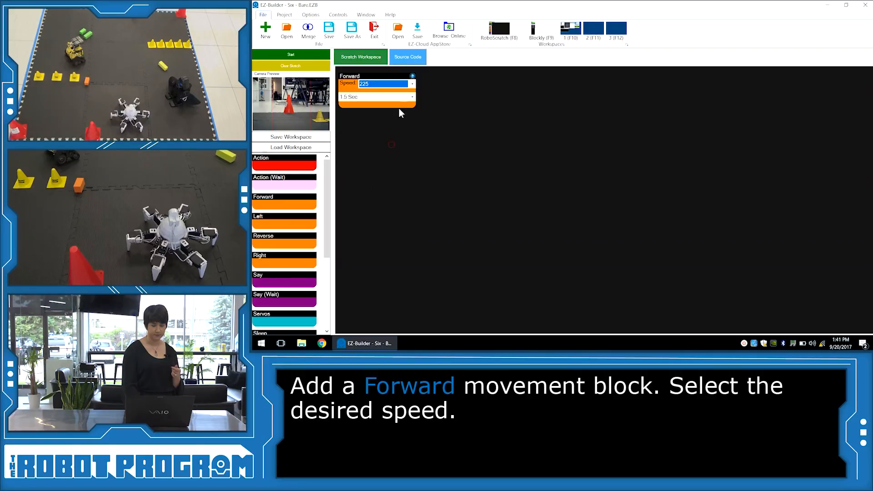
pyautogui.click(412, 97)
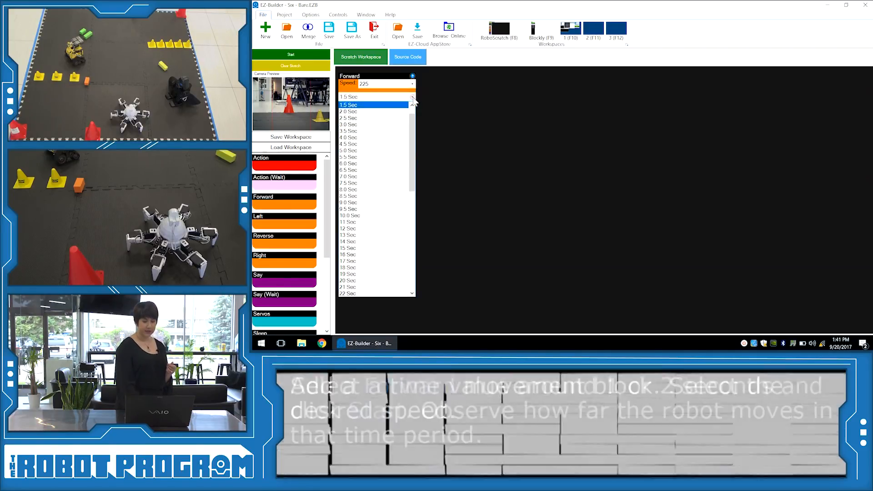
pyautogui.click(348, 111)
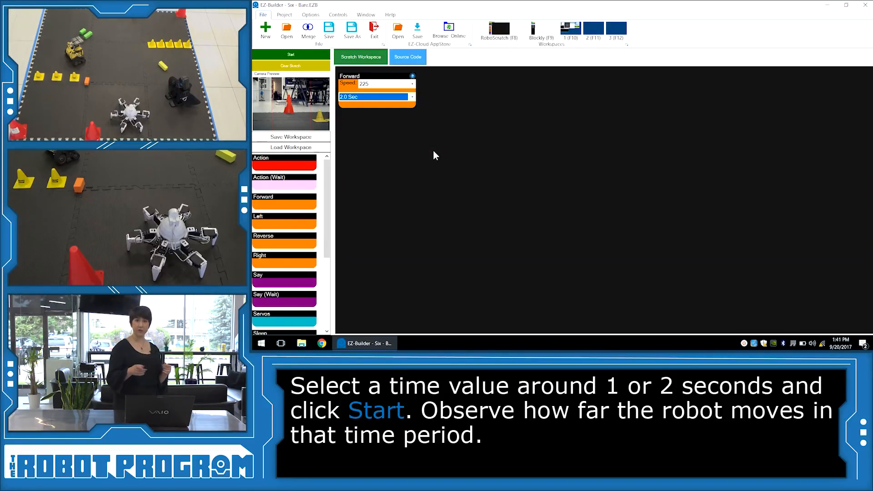
pyautogui.click(291, 55)
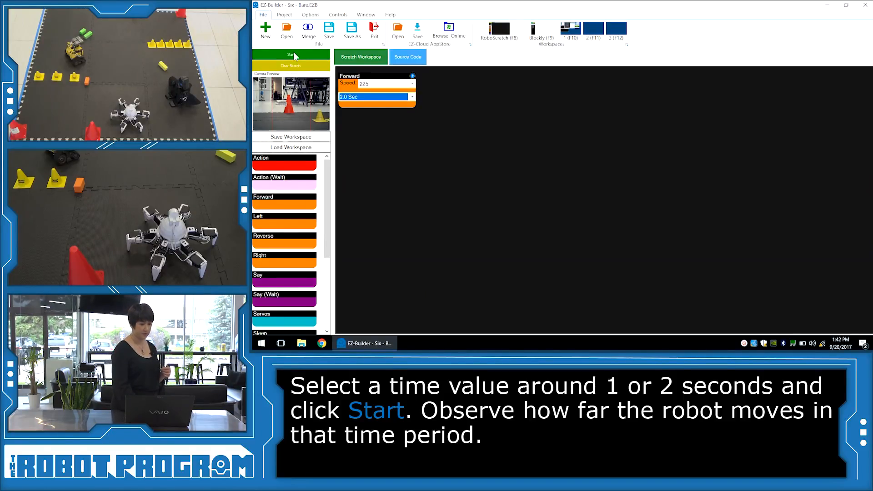
pyautogui.click(290, 55)
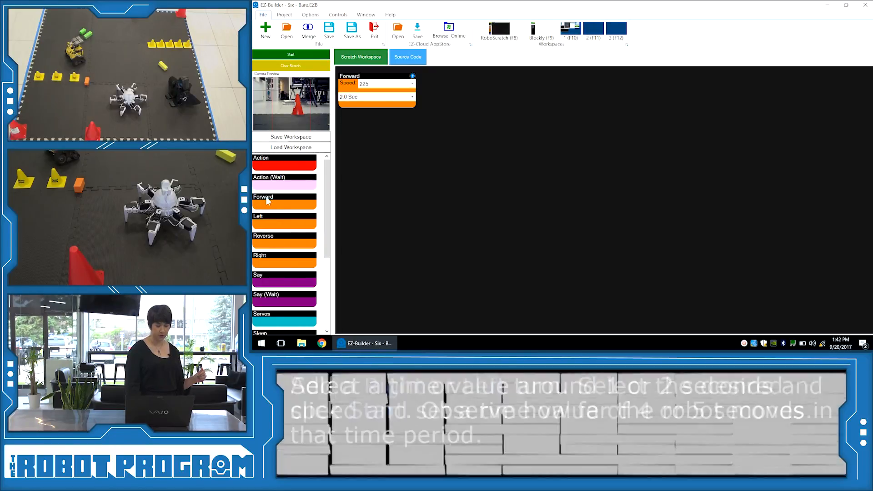
# Add a Right turn block below Forward and set its speed to 225
pyautogui.click(284, 259)
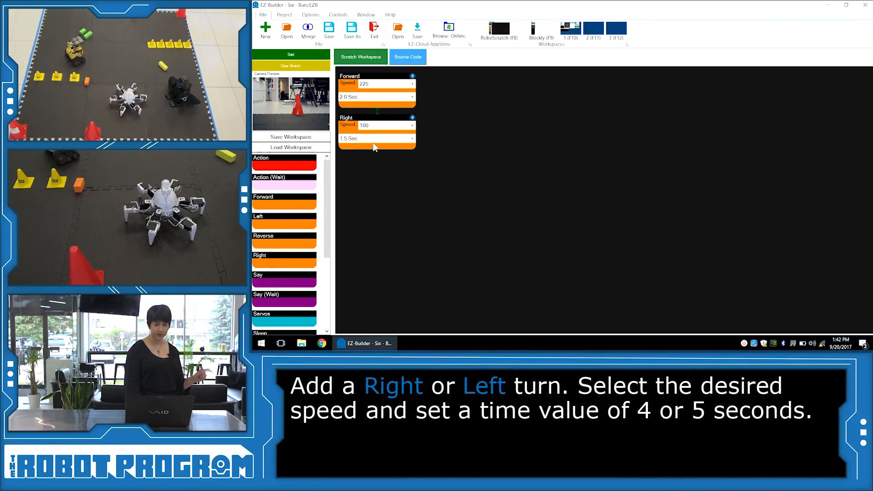
pyautogui.click(411, 125)
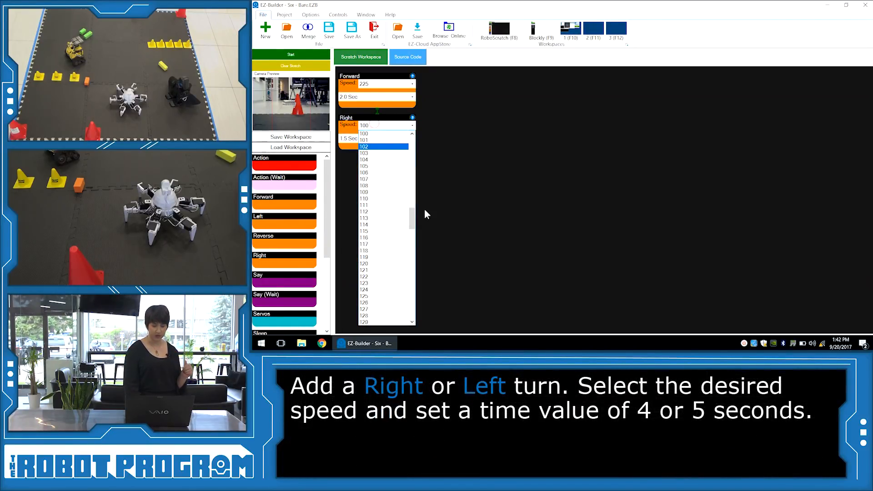
pyautogui.scroll(-3)
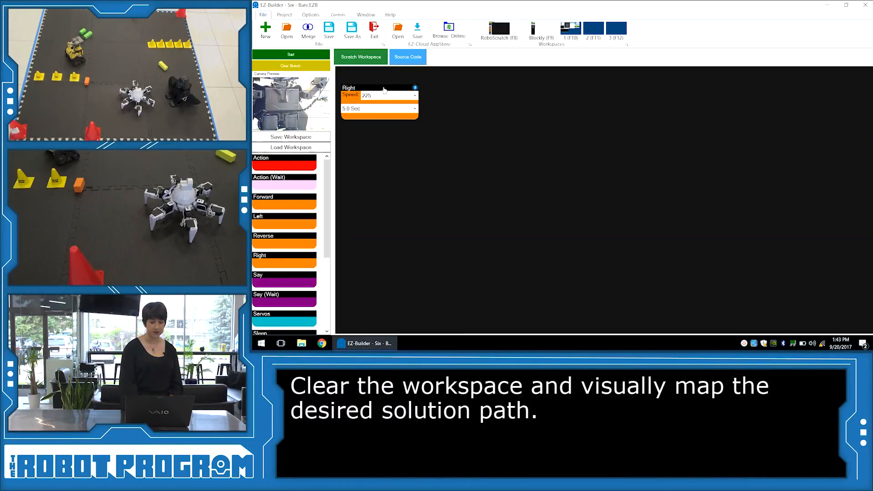
# Clear the existing RoboScratch sketch and confirm the deletion
pyautogui.click(290, 65)
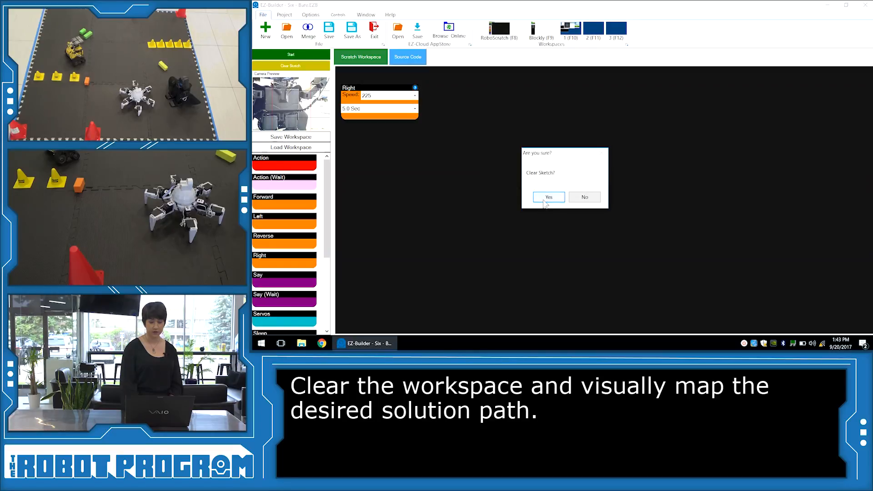
pyautogui.click(548, 197)
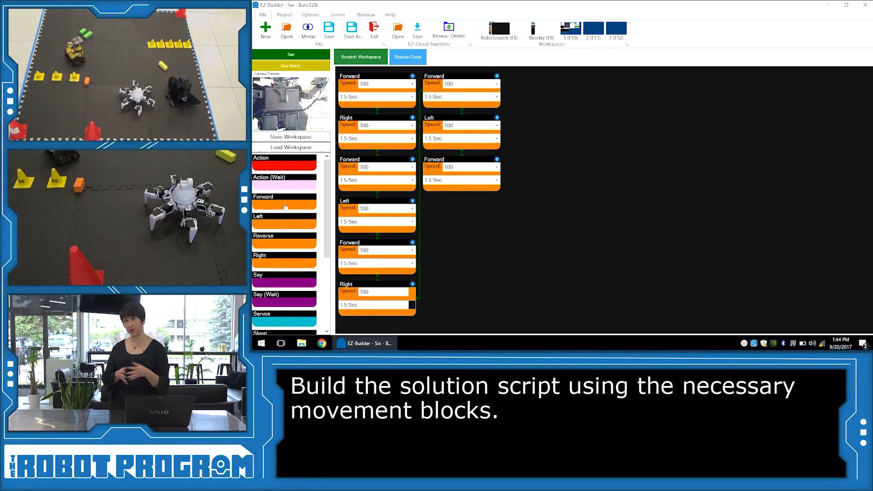
# Change the Forward and Right blocks' speeds to 225
pyautogui.click(412, 83)
pyautogui.write('225')
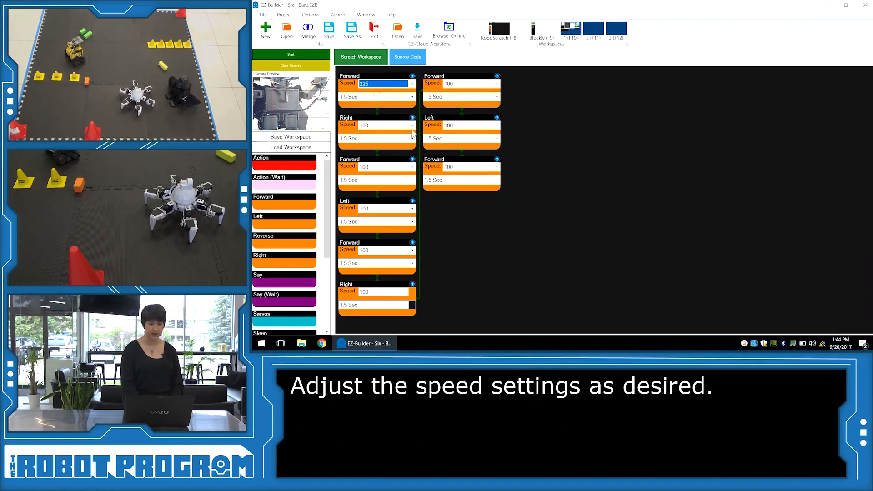
pyautogui.click(412, 124)
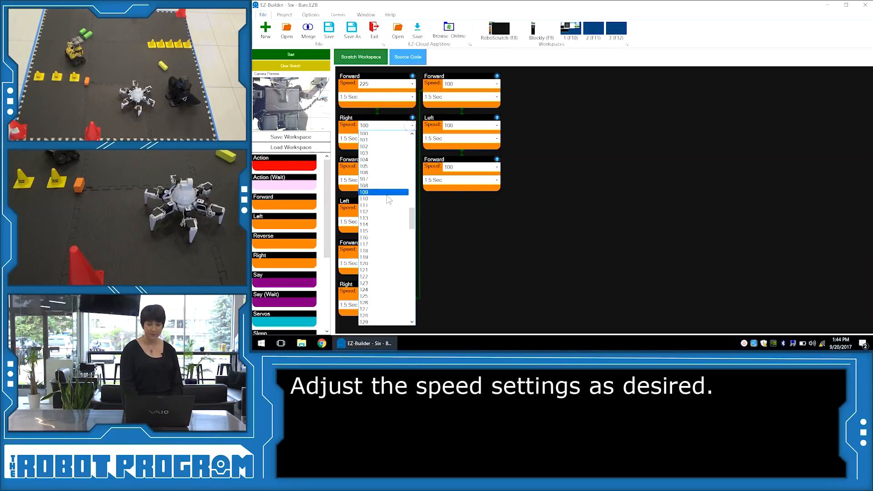
pyautogui.scroll(-3)
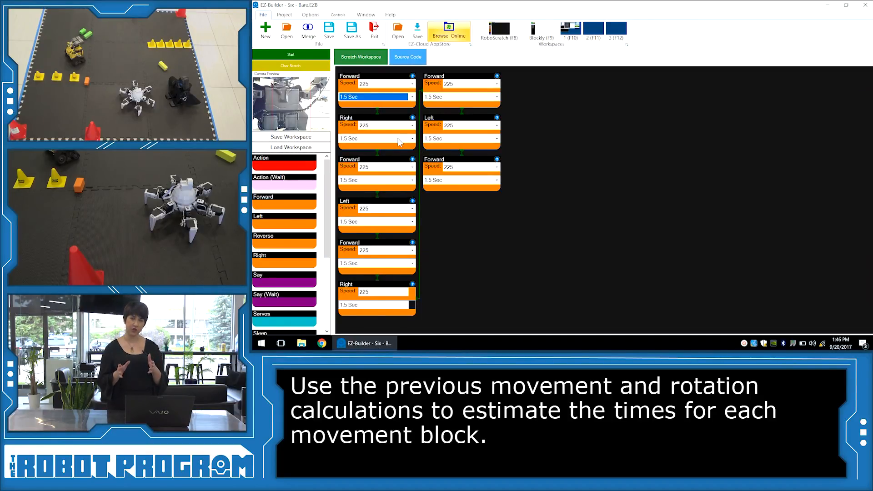
# Set block durations, including the Right turn and a second-column Forward at 3.0 seconds
pyautogui.click(412, 138)
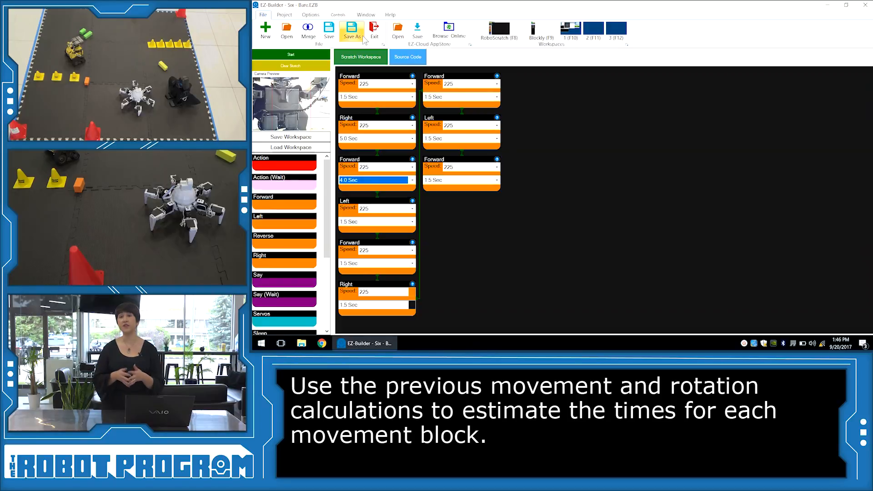
pyautogui.click(412, 96)
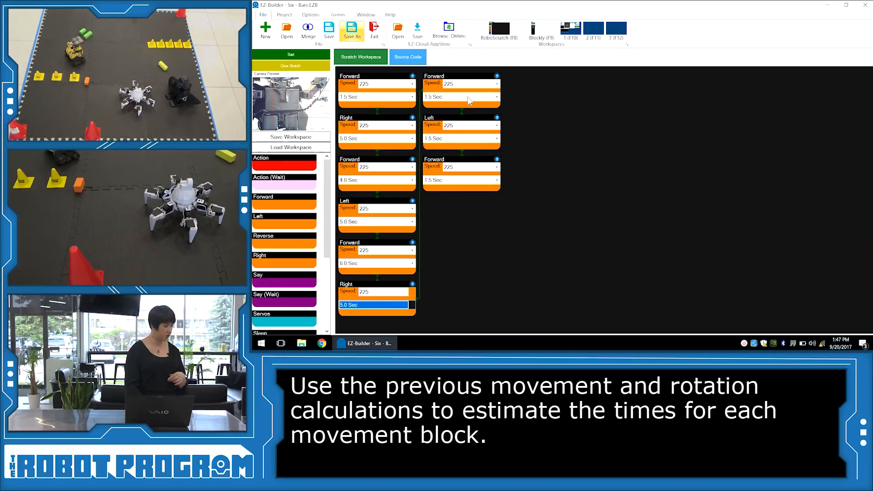
pyautogui.click(495, 96)
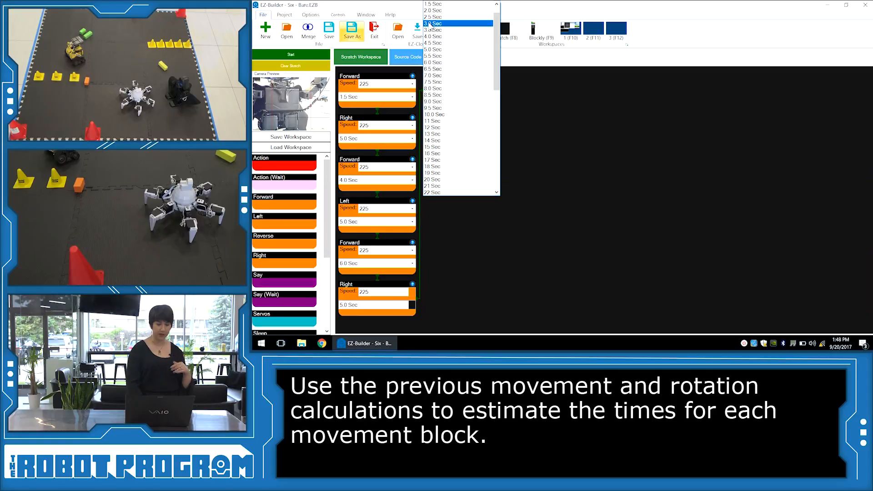
pyautogui.click(432, 29)
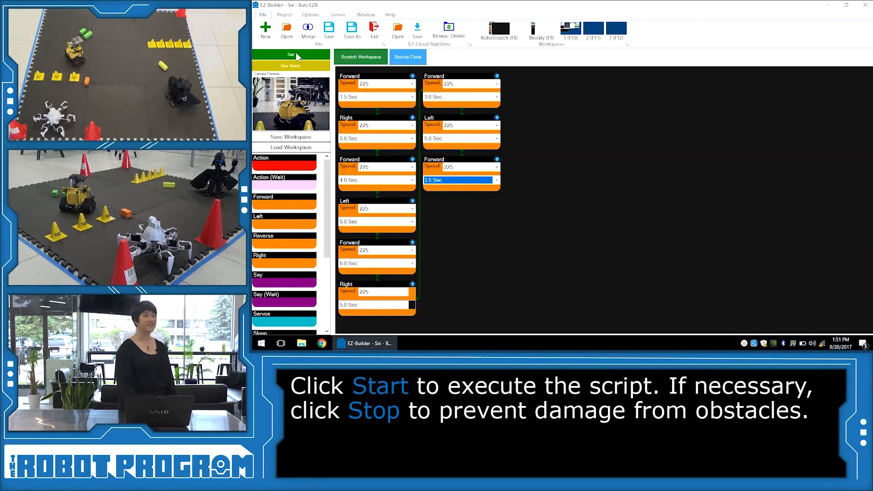
# Run the nine-block script on Six to check its path through the course
pyautogui.click(290, 55)
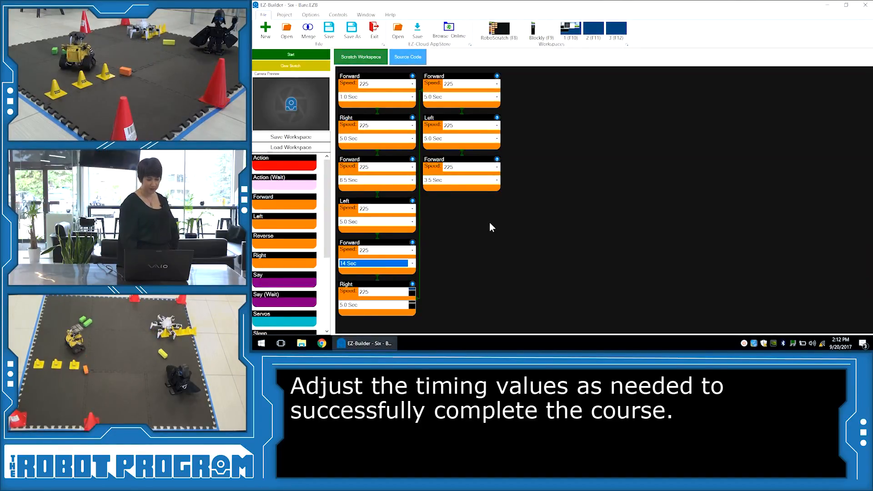
pyautogui.moveTo(466, 230)
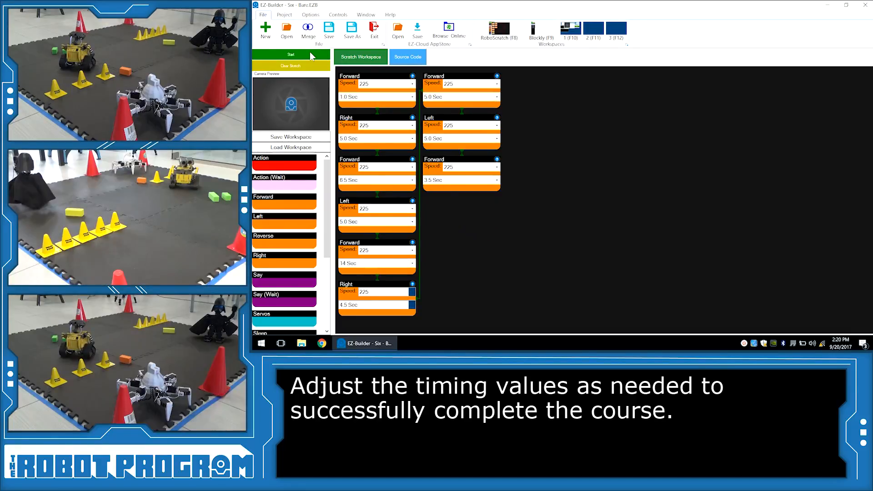
# Run the tuned script with the last Right turn at 4.5 seconds
pyautogui.click(290, 54)
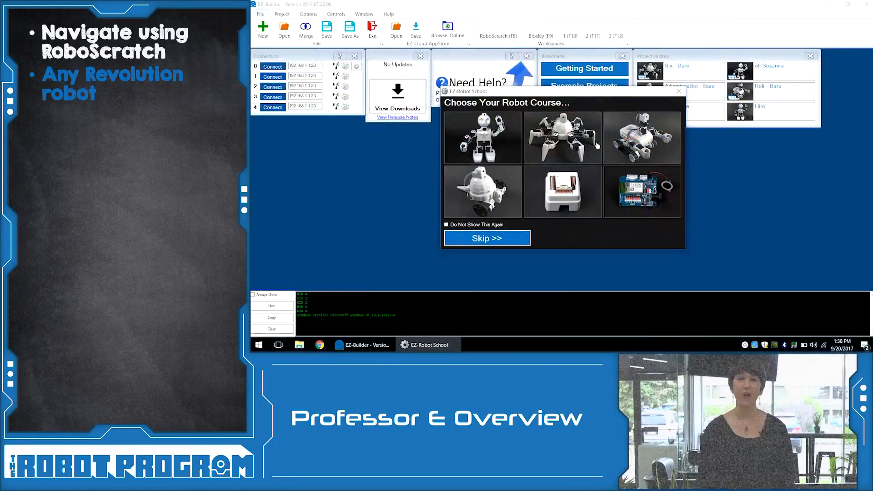
# Skip the robot course selection and decline the Six project's assembly instructions
pyautogui.click(487, 238)
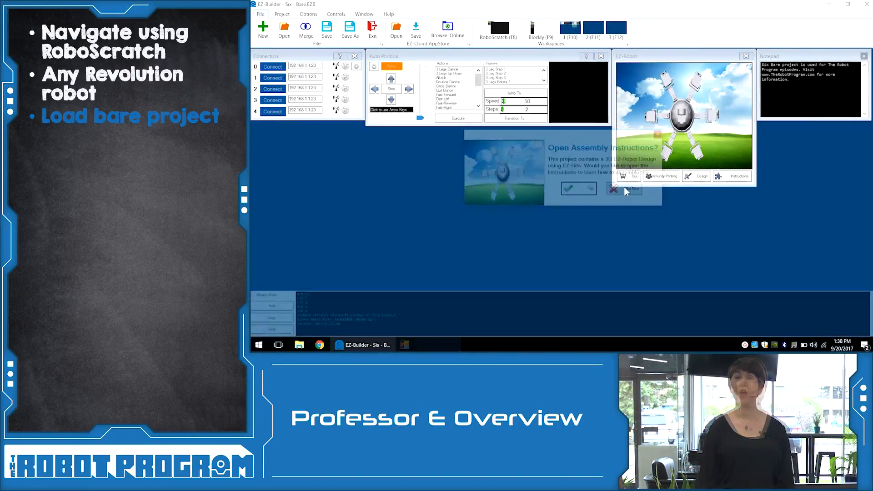
pyautogui.click(614, 189)
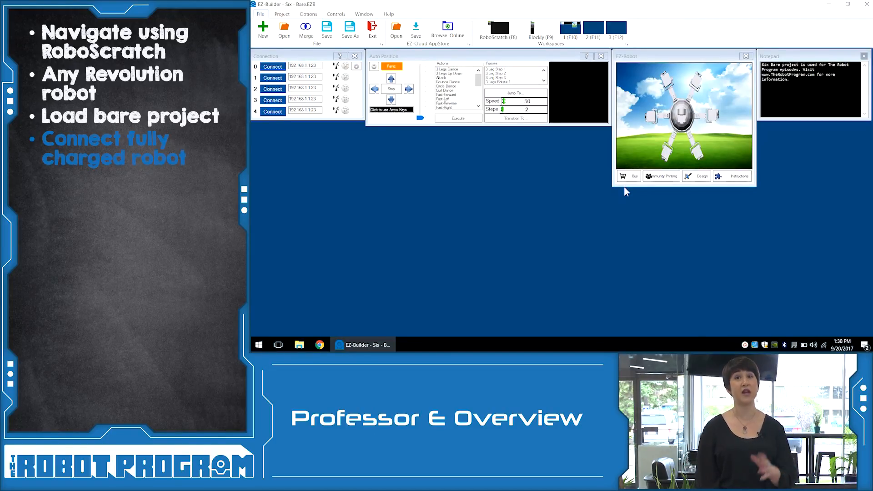
pyautogui.click(499, 35)
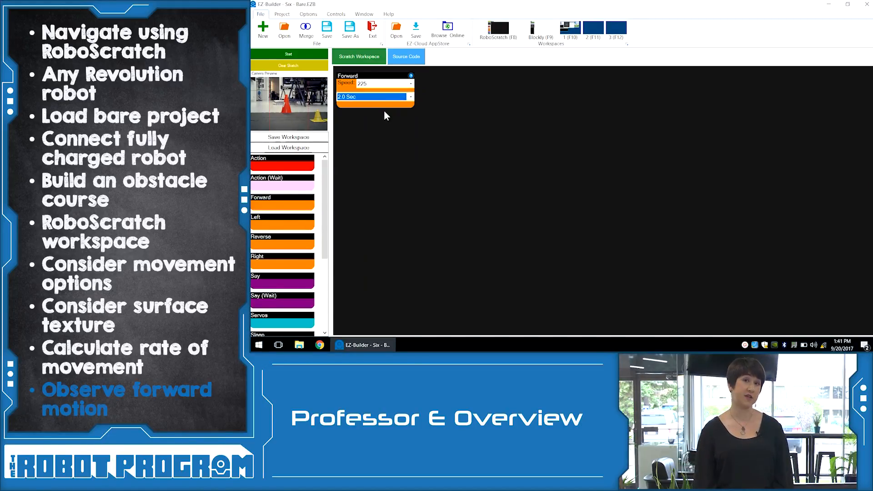
pyautogui.moveTo(435, 156)
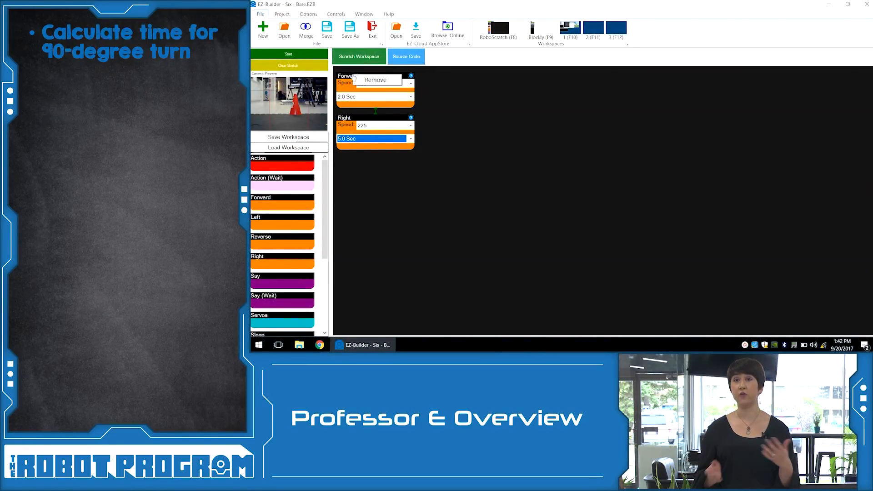
# Remove the Forward block and run the lone 5-second Right turn at speed 225
pyautogui.click(375, 80)
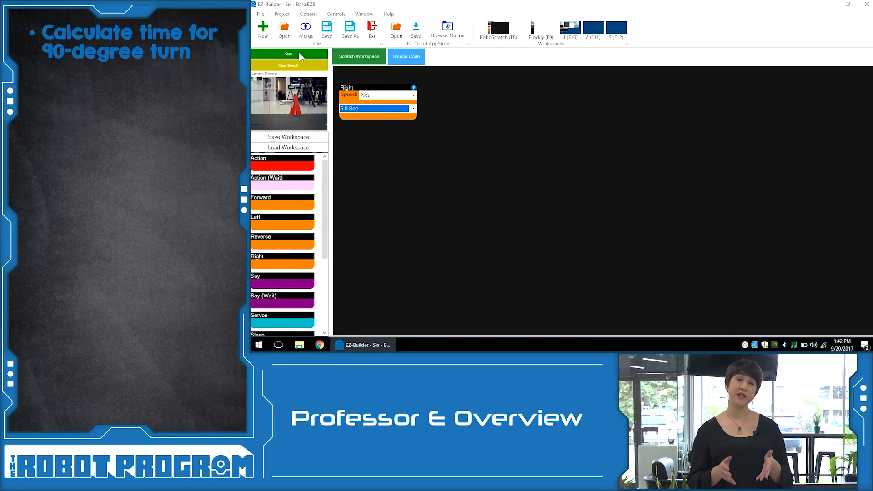
pyautogui.click(288, 54)
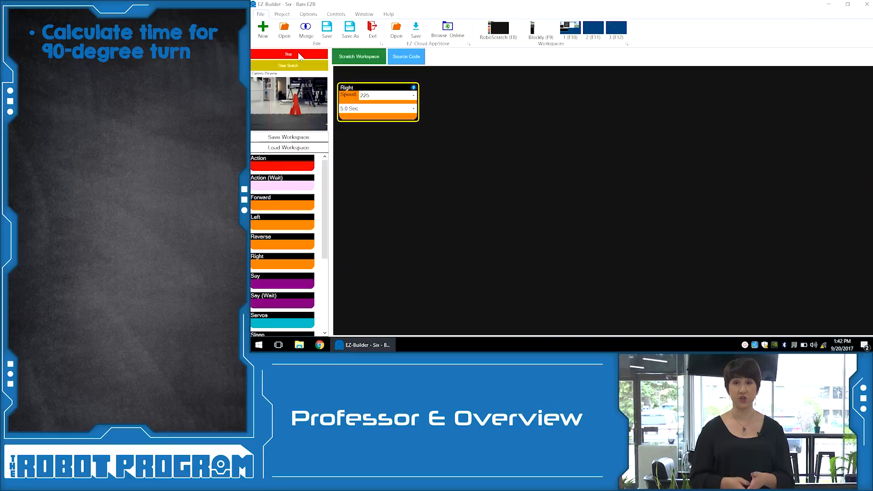